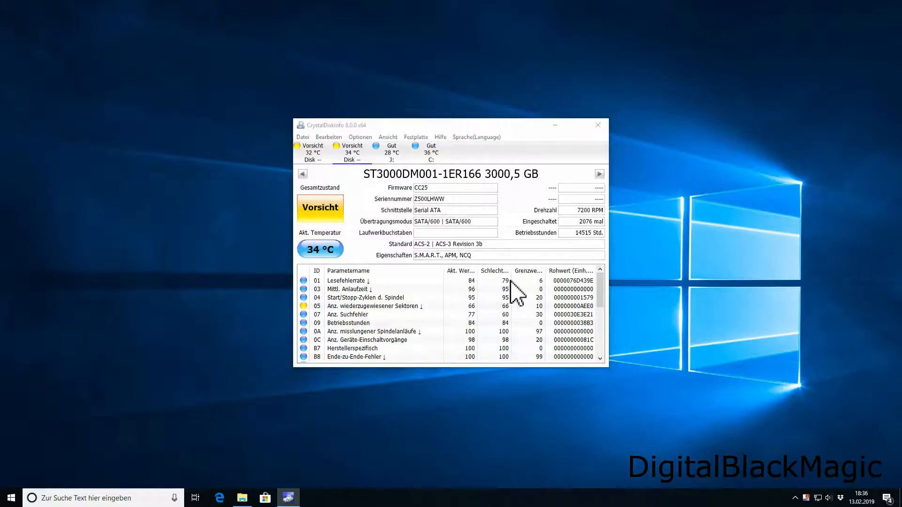
mouse_move(208, 209)
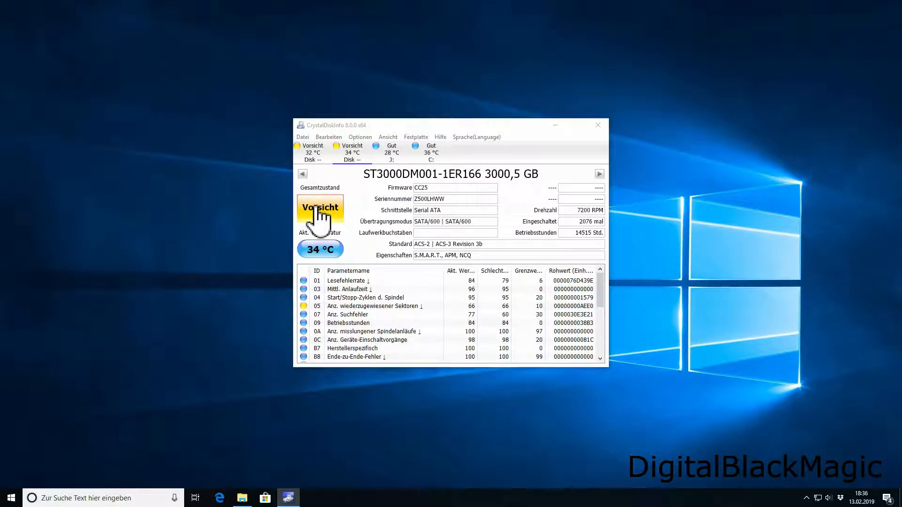
Step: Switch to the first Seagate ST3000DM001 drive (serial Z500VD1Z) to review its S.M.A.R.T. values
left_click(308, 152)
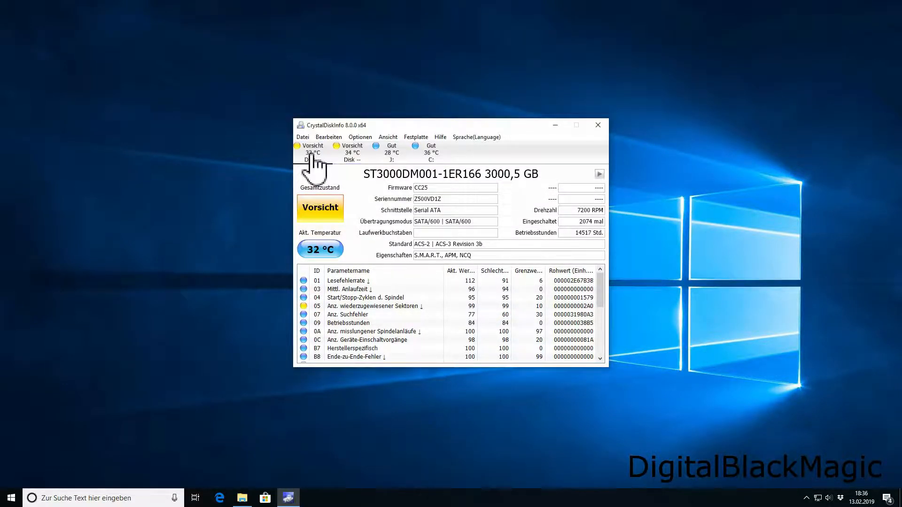
mouse_move(324, 233)
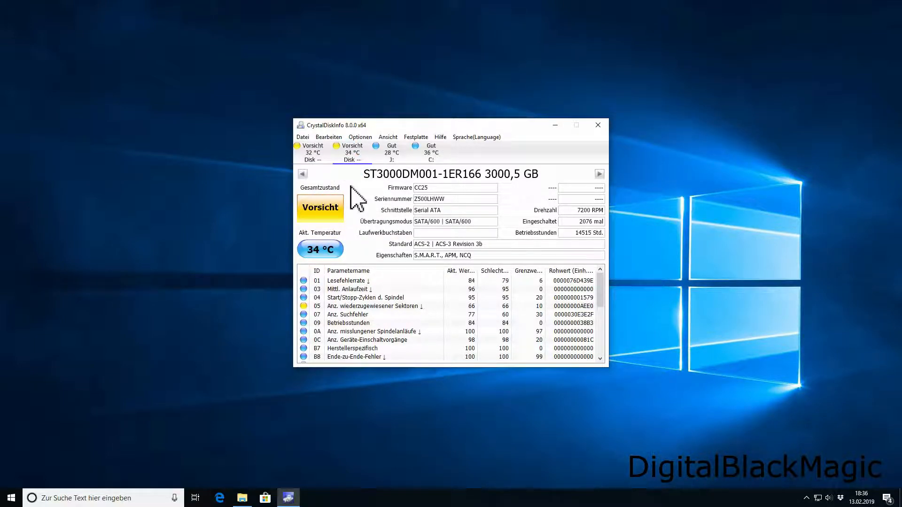
mouse_move(352, 159)
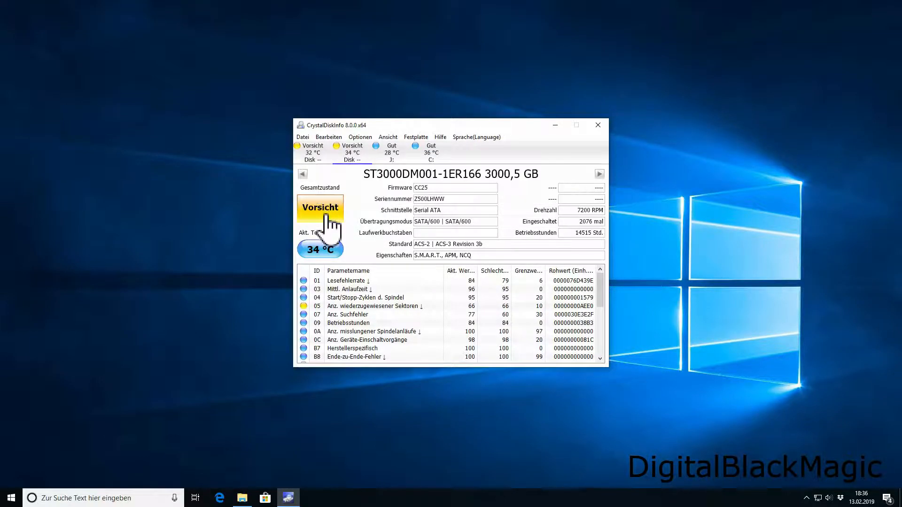
mouse_move(326, 220)
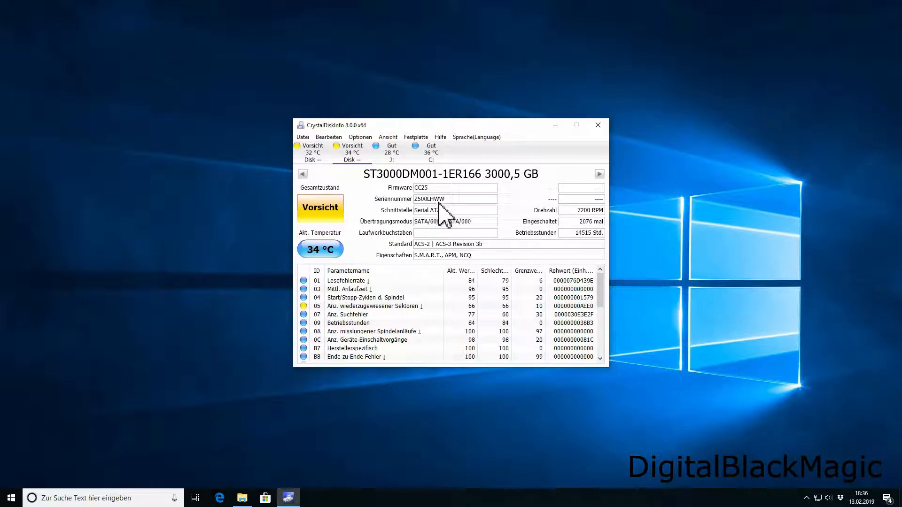
mouse_move(448, 214)
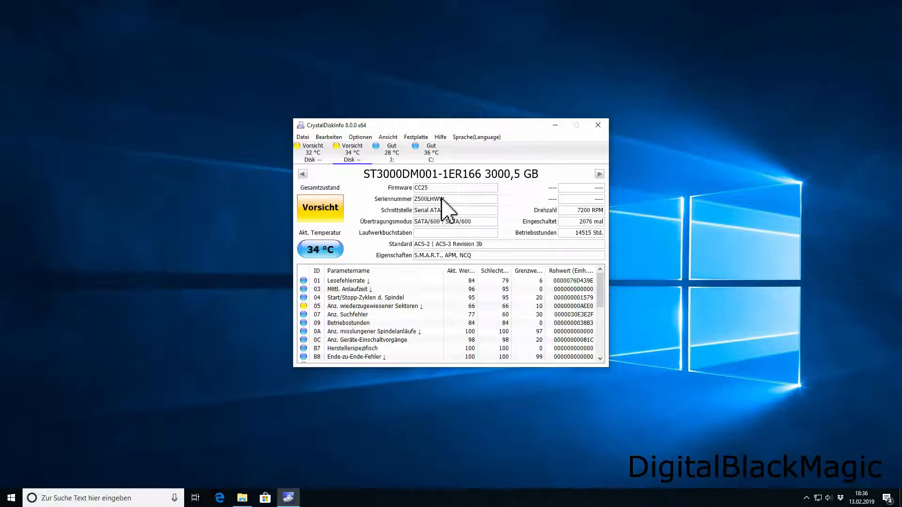
mouse_move(452, 220)
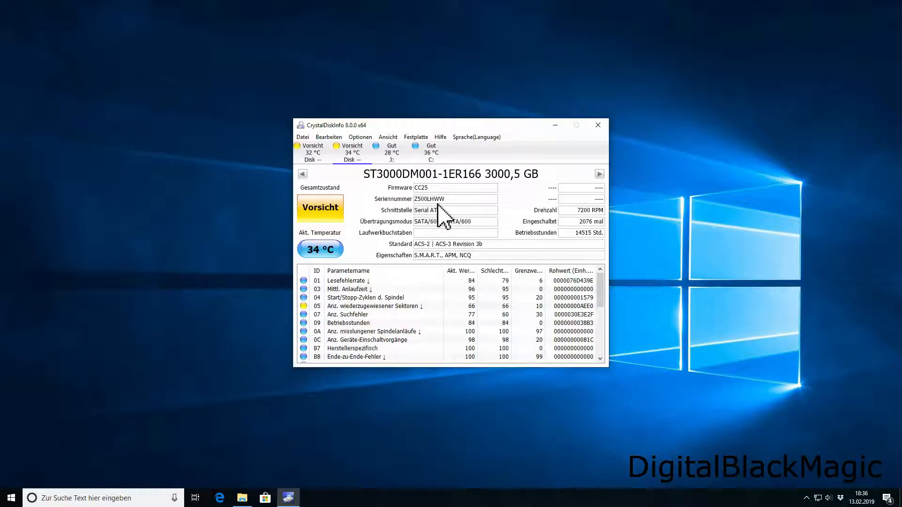
mouse_move(438, 219)
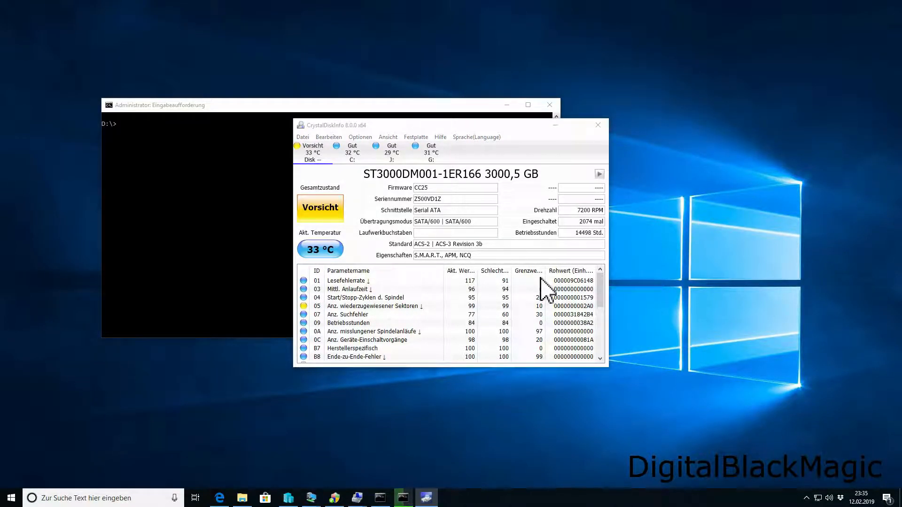
Step: Display the chkdsk help listing in the Command Prompt
left_click(173, 105)
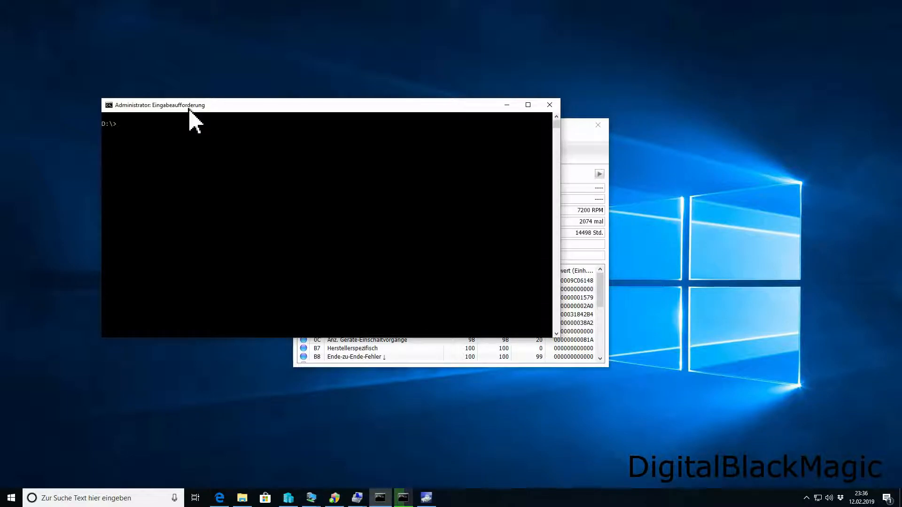
type("chkdsk /?")
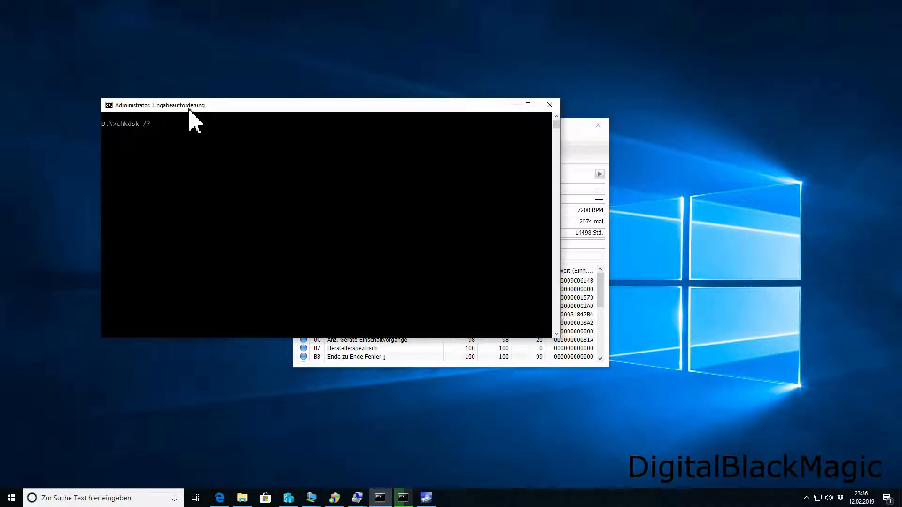
key("Enter")
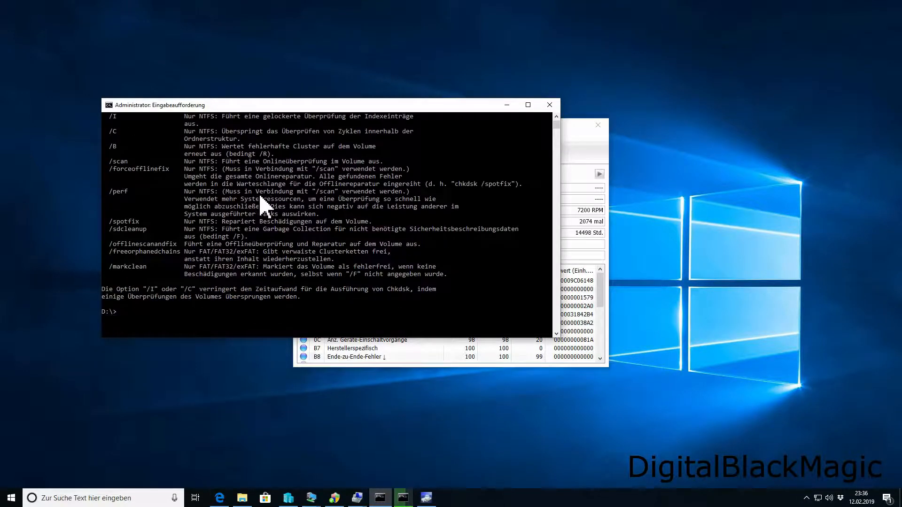
Step: Enter the command chkdsk /forceofflinefix /scan /f /r
type("chkdsk /forceofflinefix /scan /f")
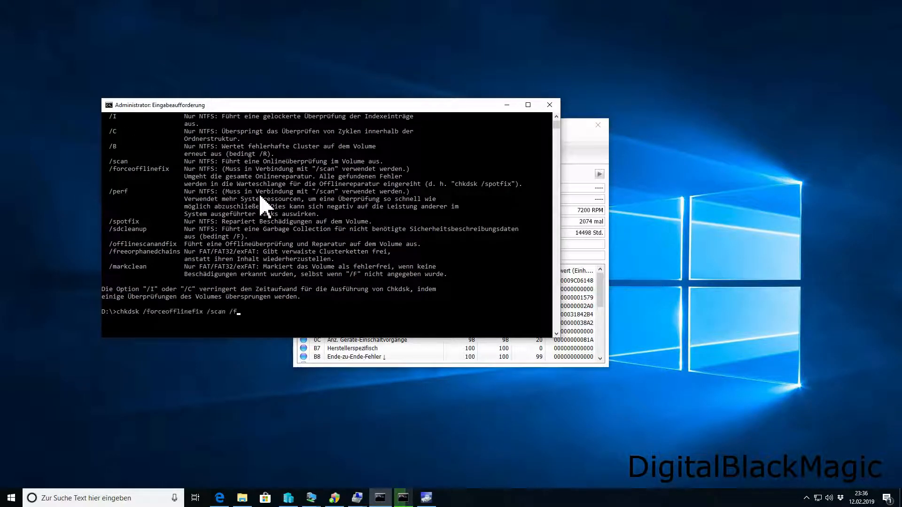
type("\" \"")
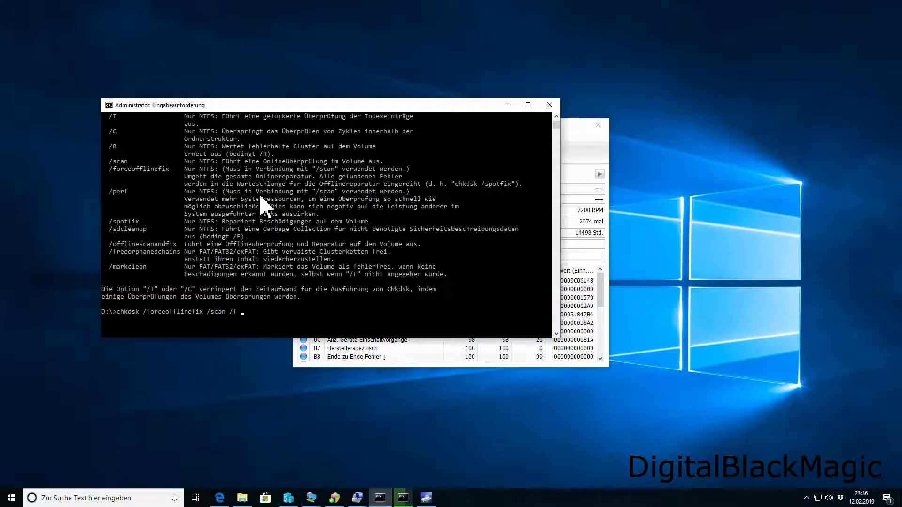
type("/r")
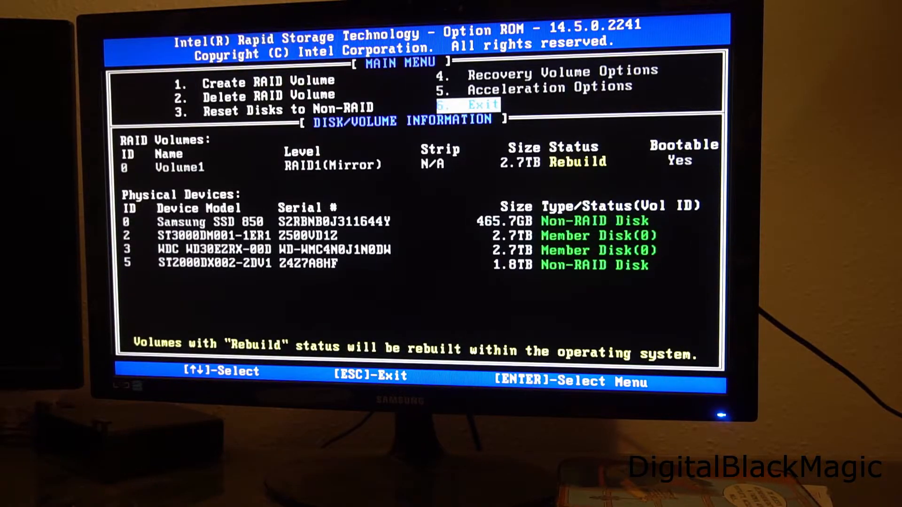
Step: Launch CrystalDiskInfo to view the Seagate ST3000DM001's caution status and reallocated sectors
key("Enter")
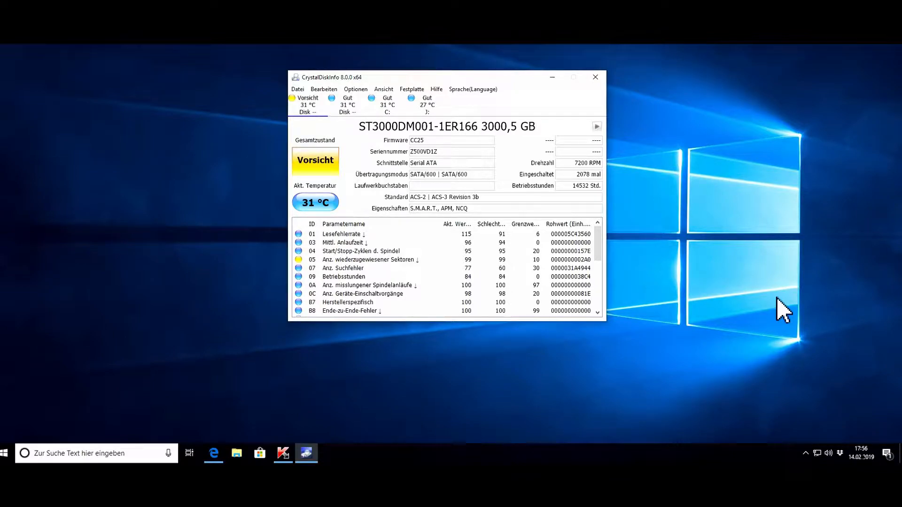
mouse_move(775, 310)
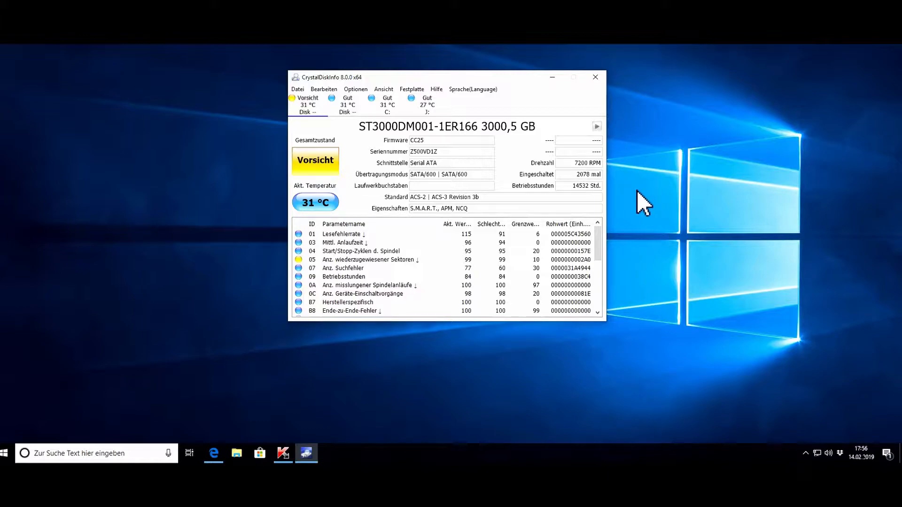
mouse_move(624, 196)
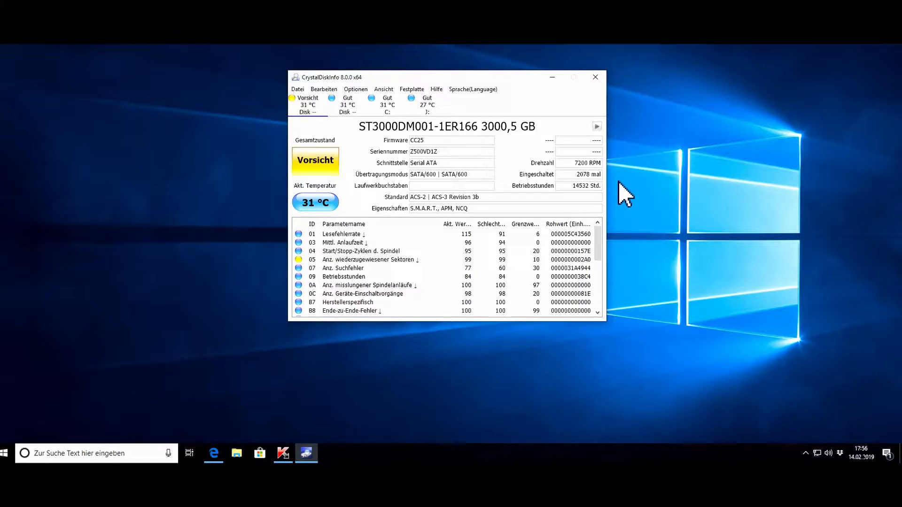
mouse_move(586, 175)
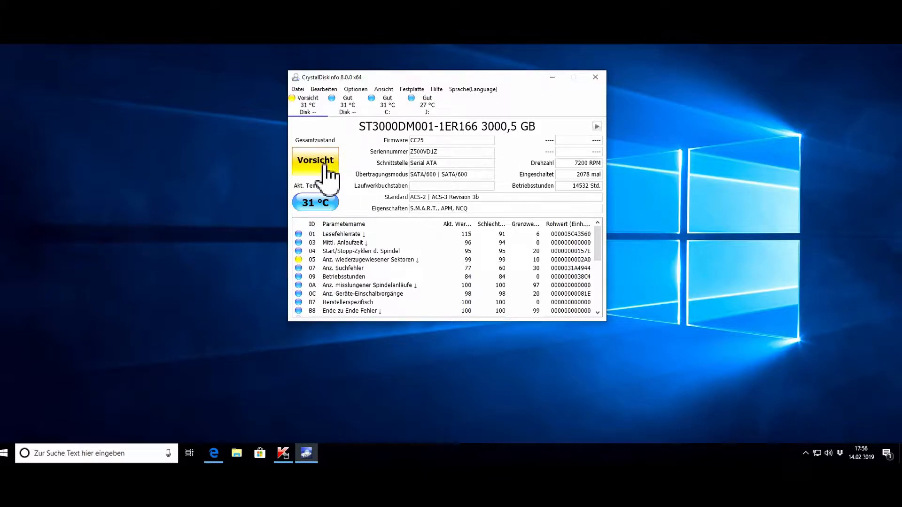
mouse_move(323, 169)
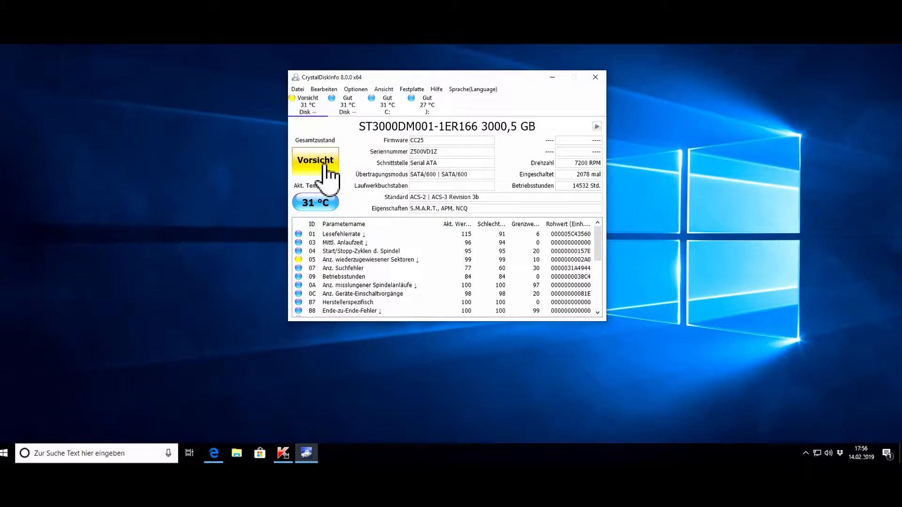
mouse_move(348, 116)
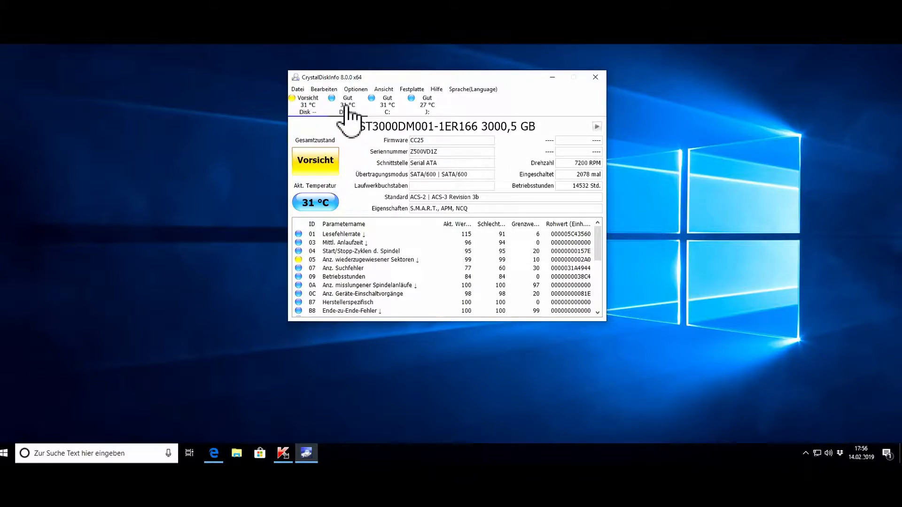
mouse_move(347, 109)
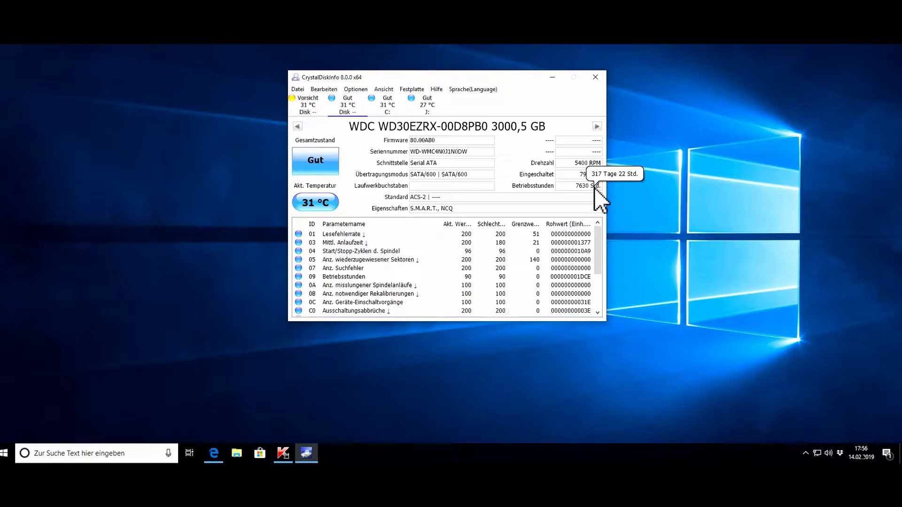
mouse_move(596, 203)
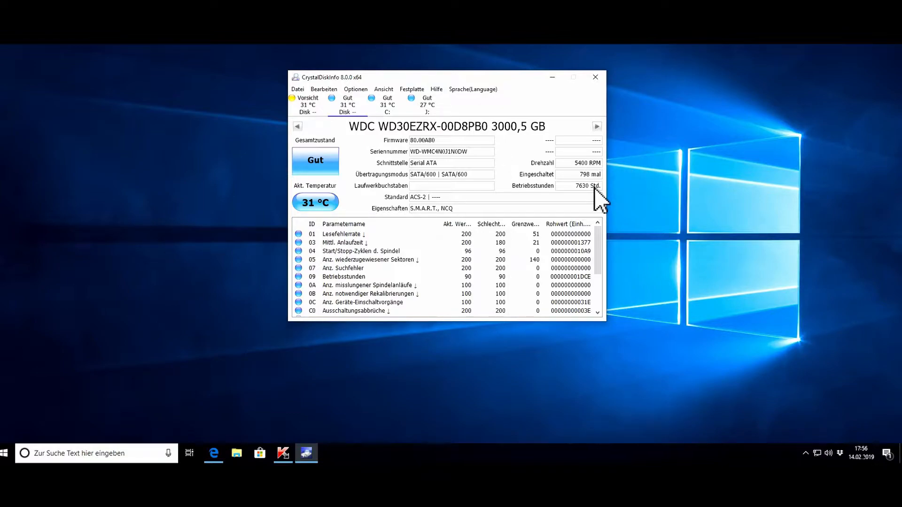
mouse_move(645, 198)
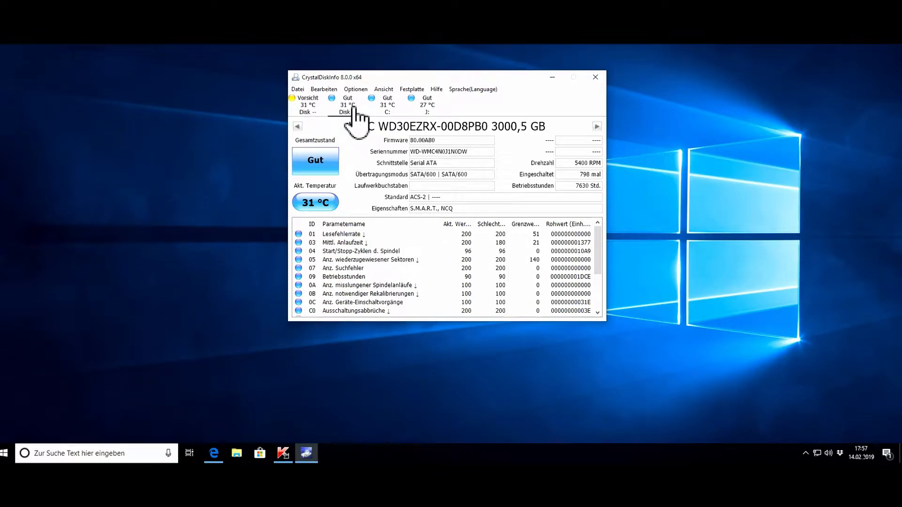
Step: Close CrystalDiskInfo after viewing the WD30EZRX drive rated good at 31 °C
left_click(595, 76)
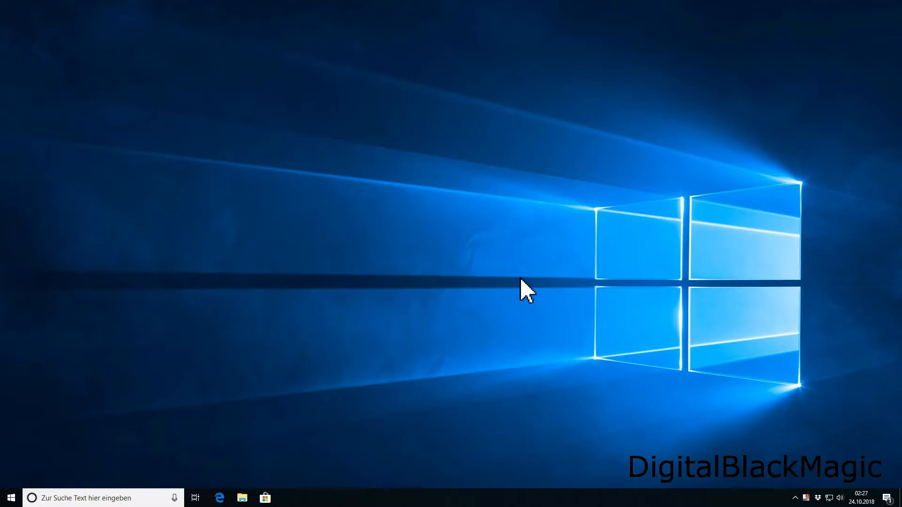